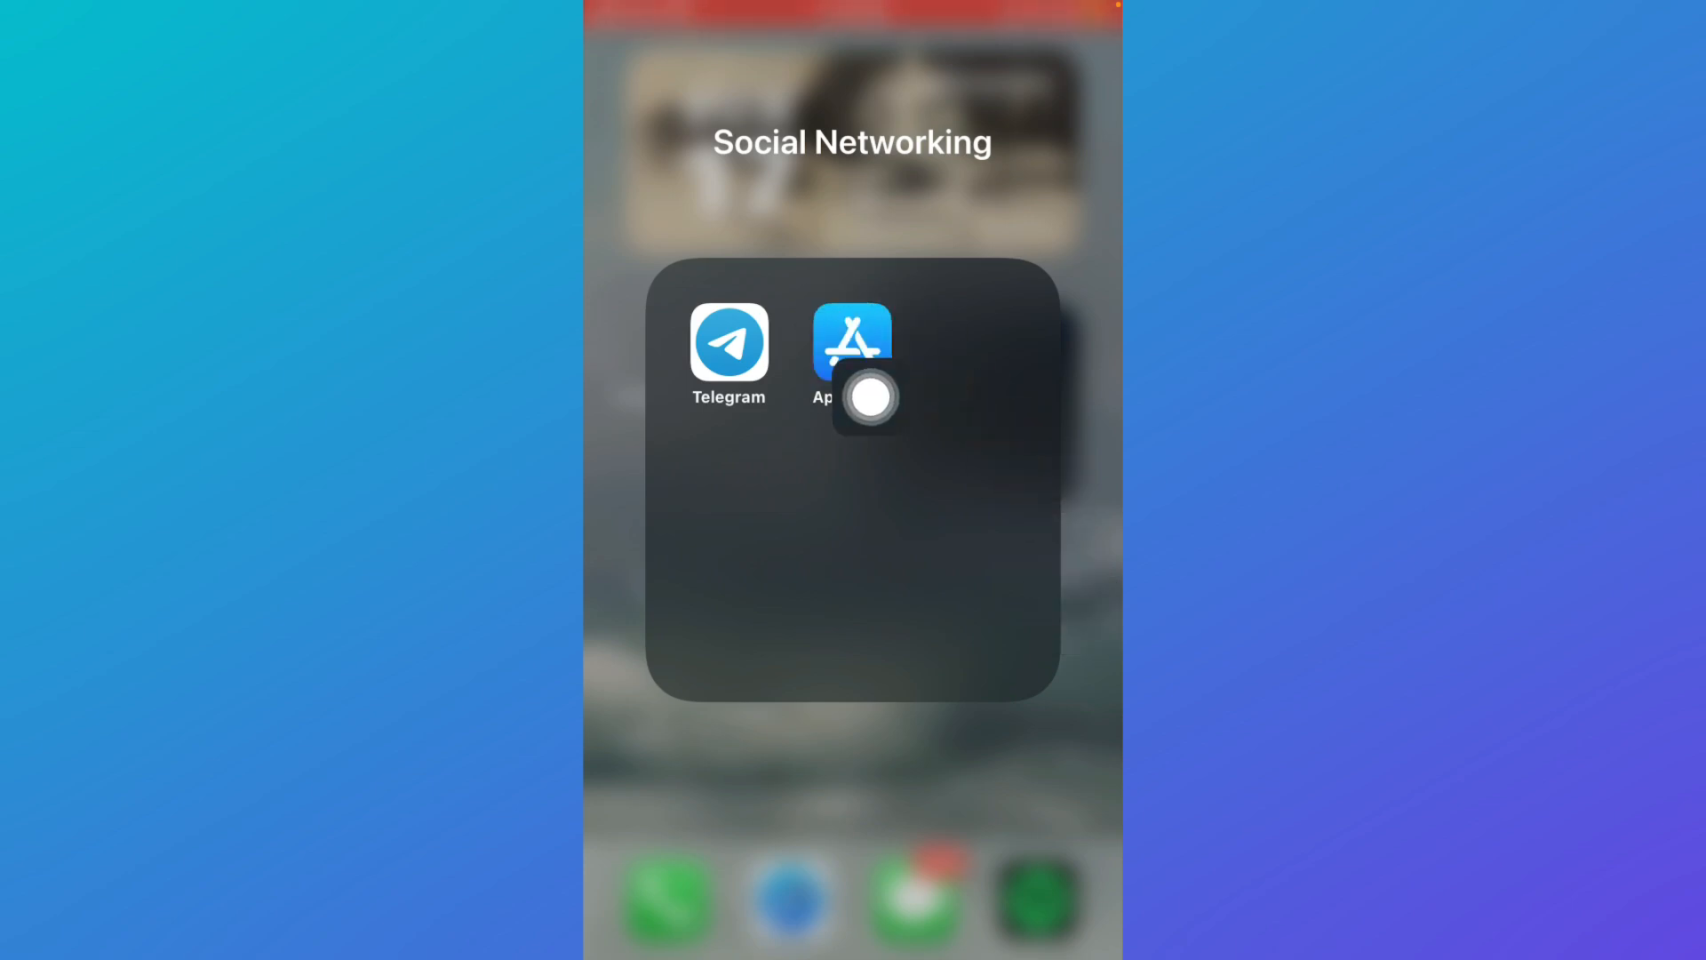
Step: Launch the App Store from the Social Networking folder
{"action": "left_click", "coordinate": [854, 340]}
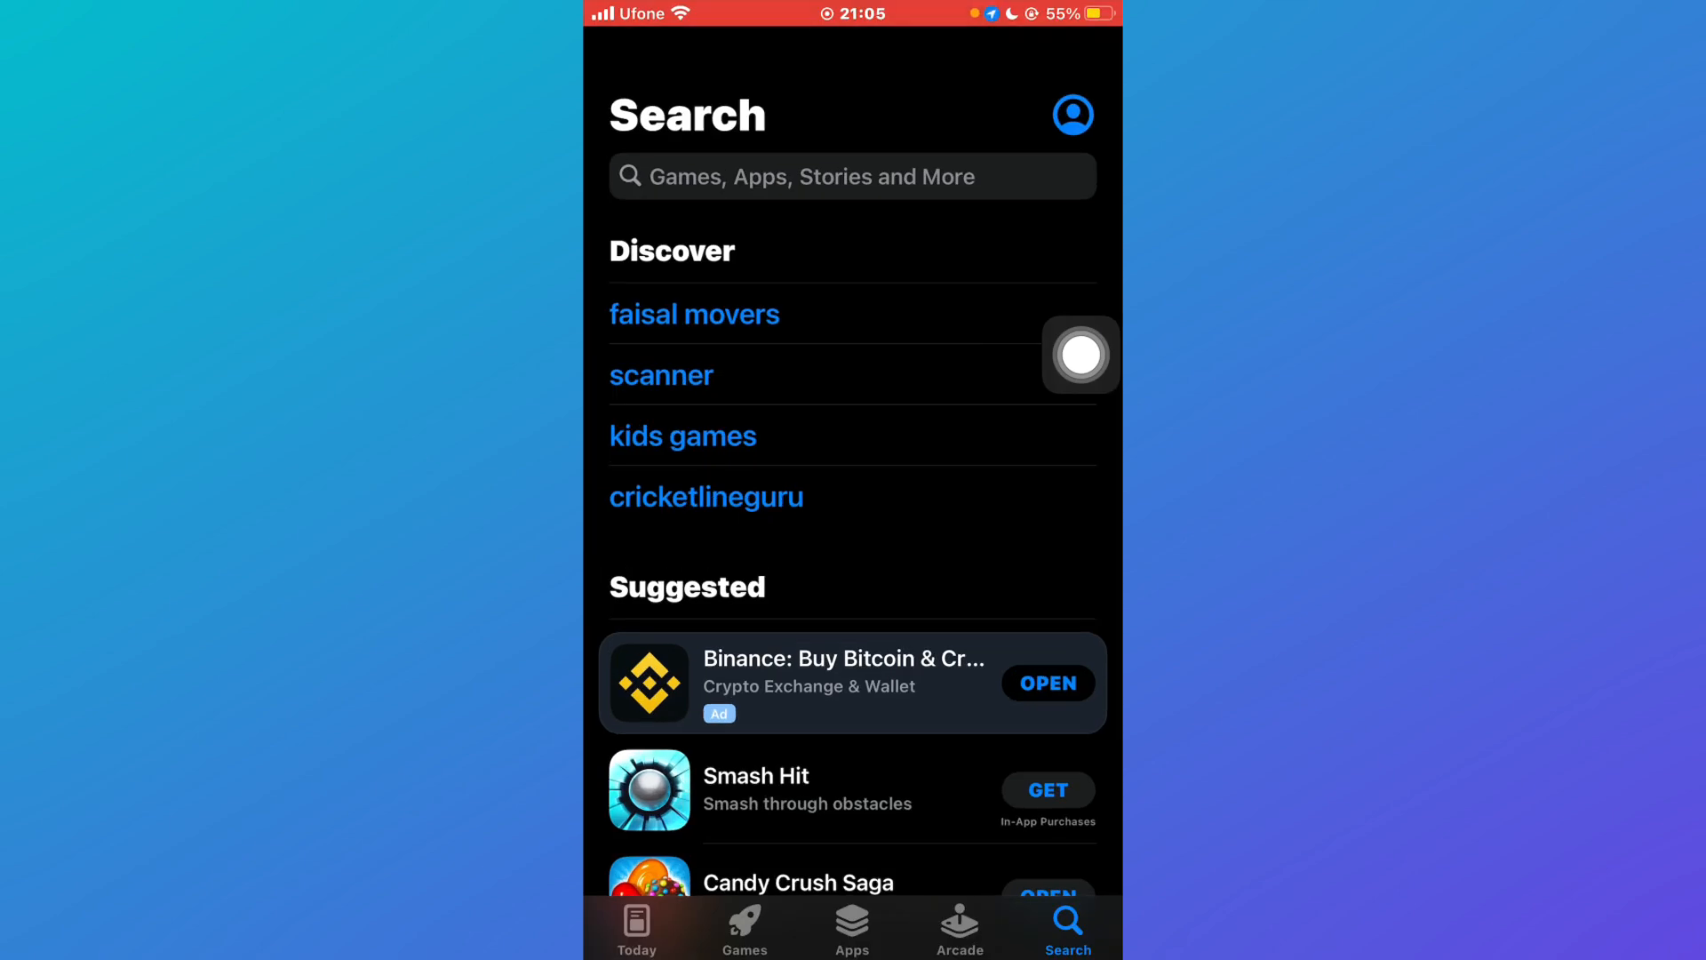
{"action": "mouse_move", "coordinate": [1081, 644]}
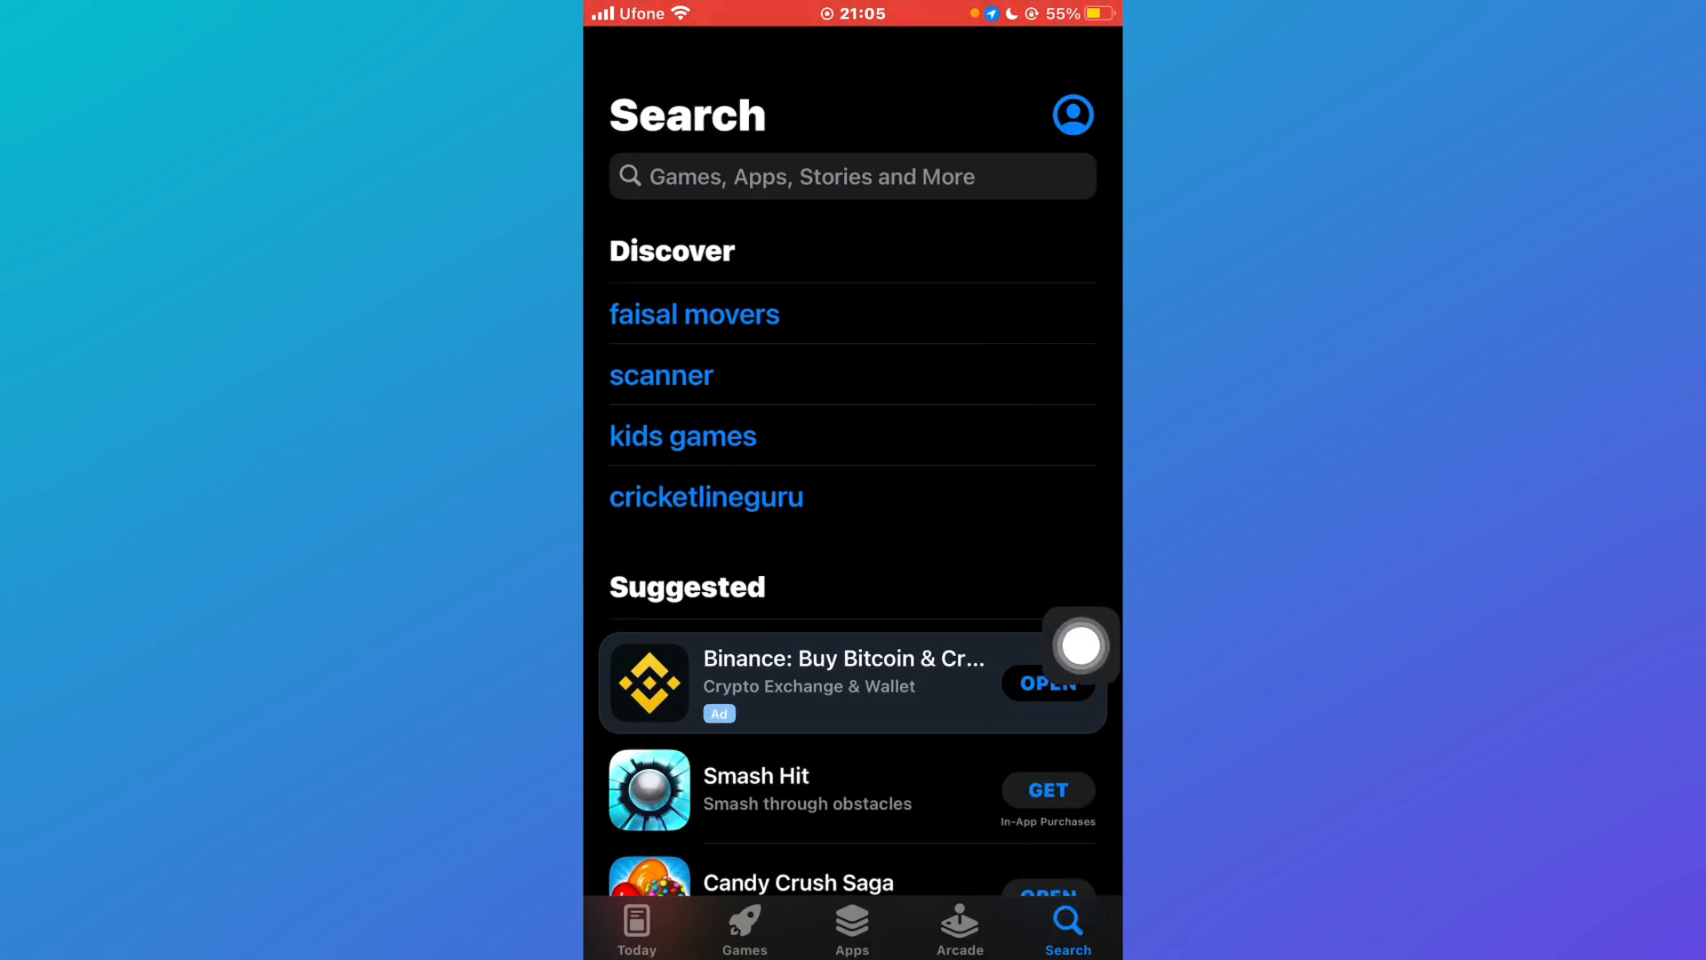
Step: Search for 'mx player' and browse results such as MX Video Player HD
{"action": "left_click", "coordinate": [848, 176]}
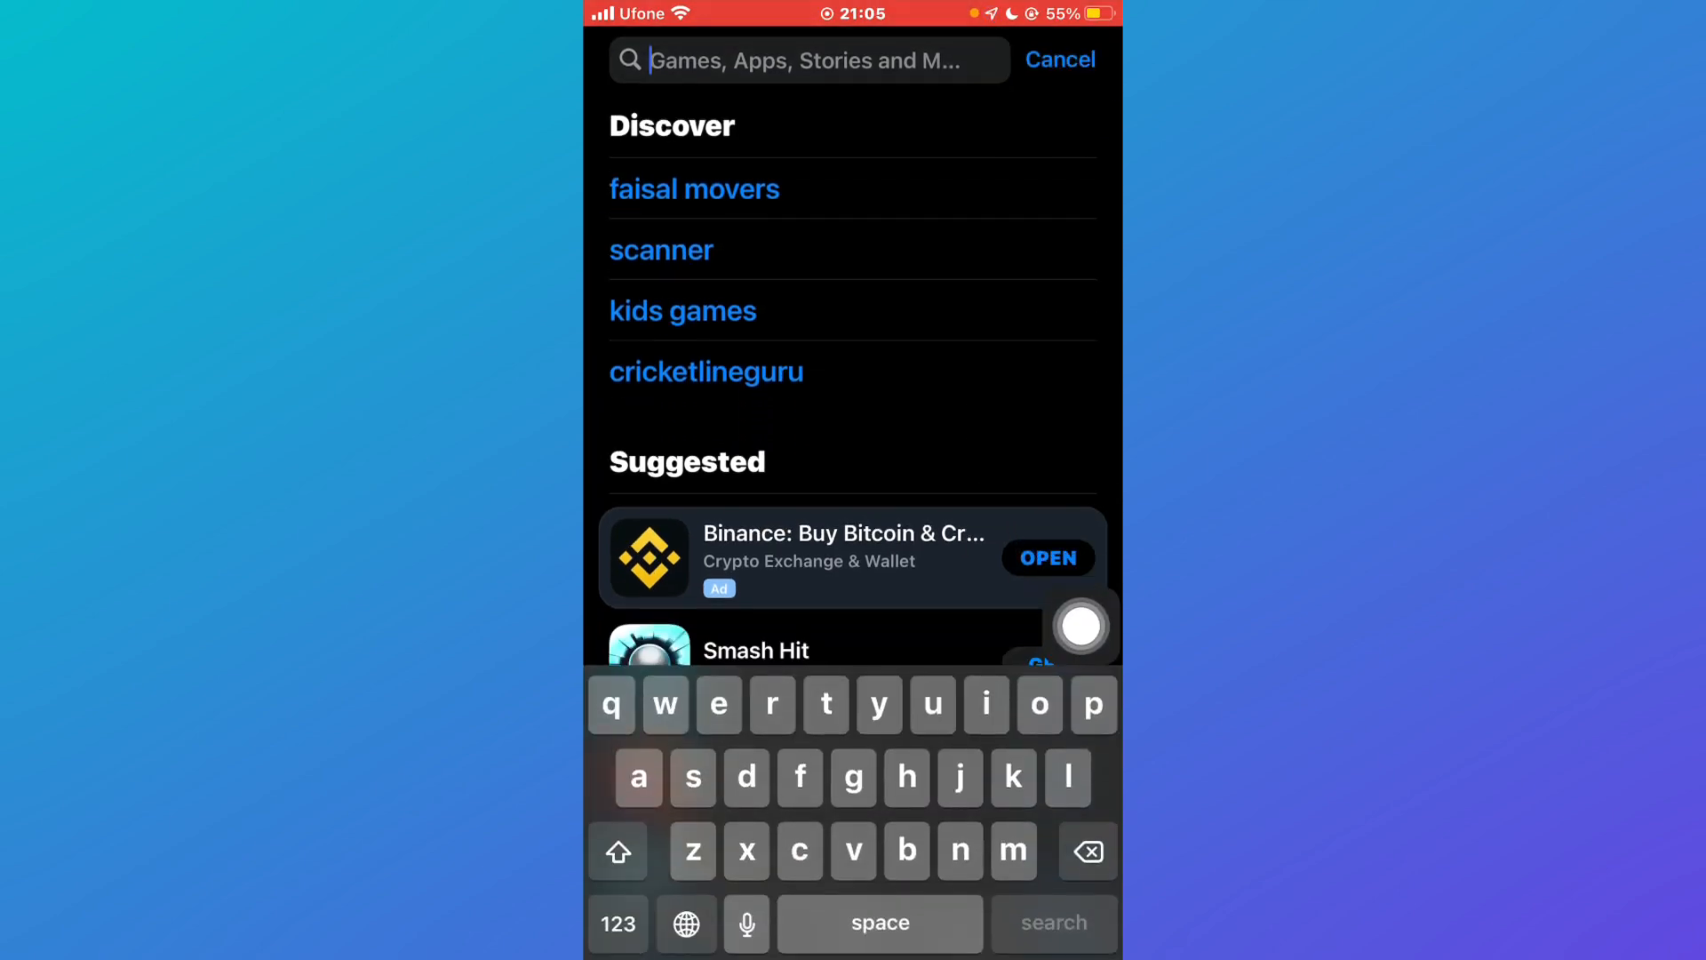
{"action": "type", "text": "mx p"}
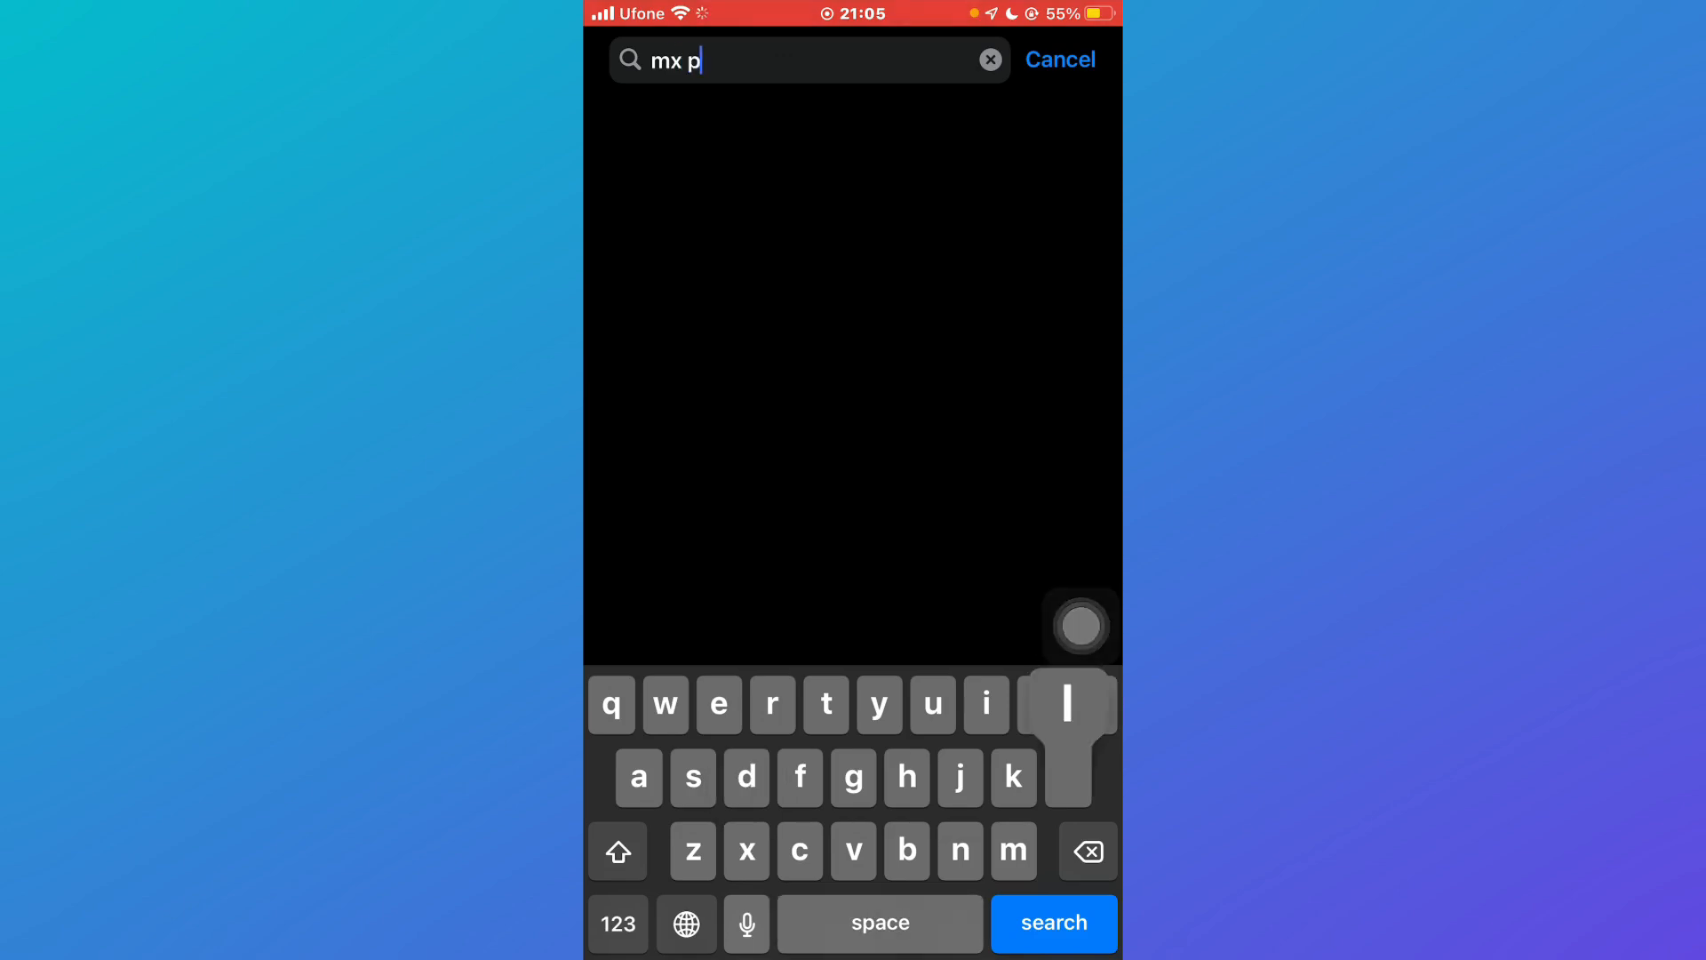
{"action": "type", "text": "layer"}
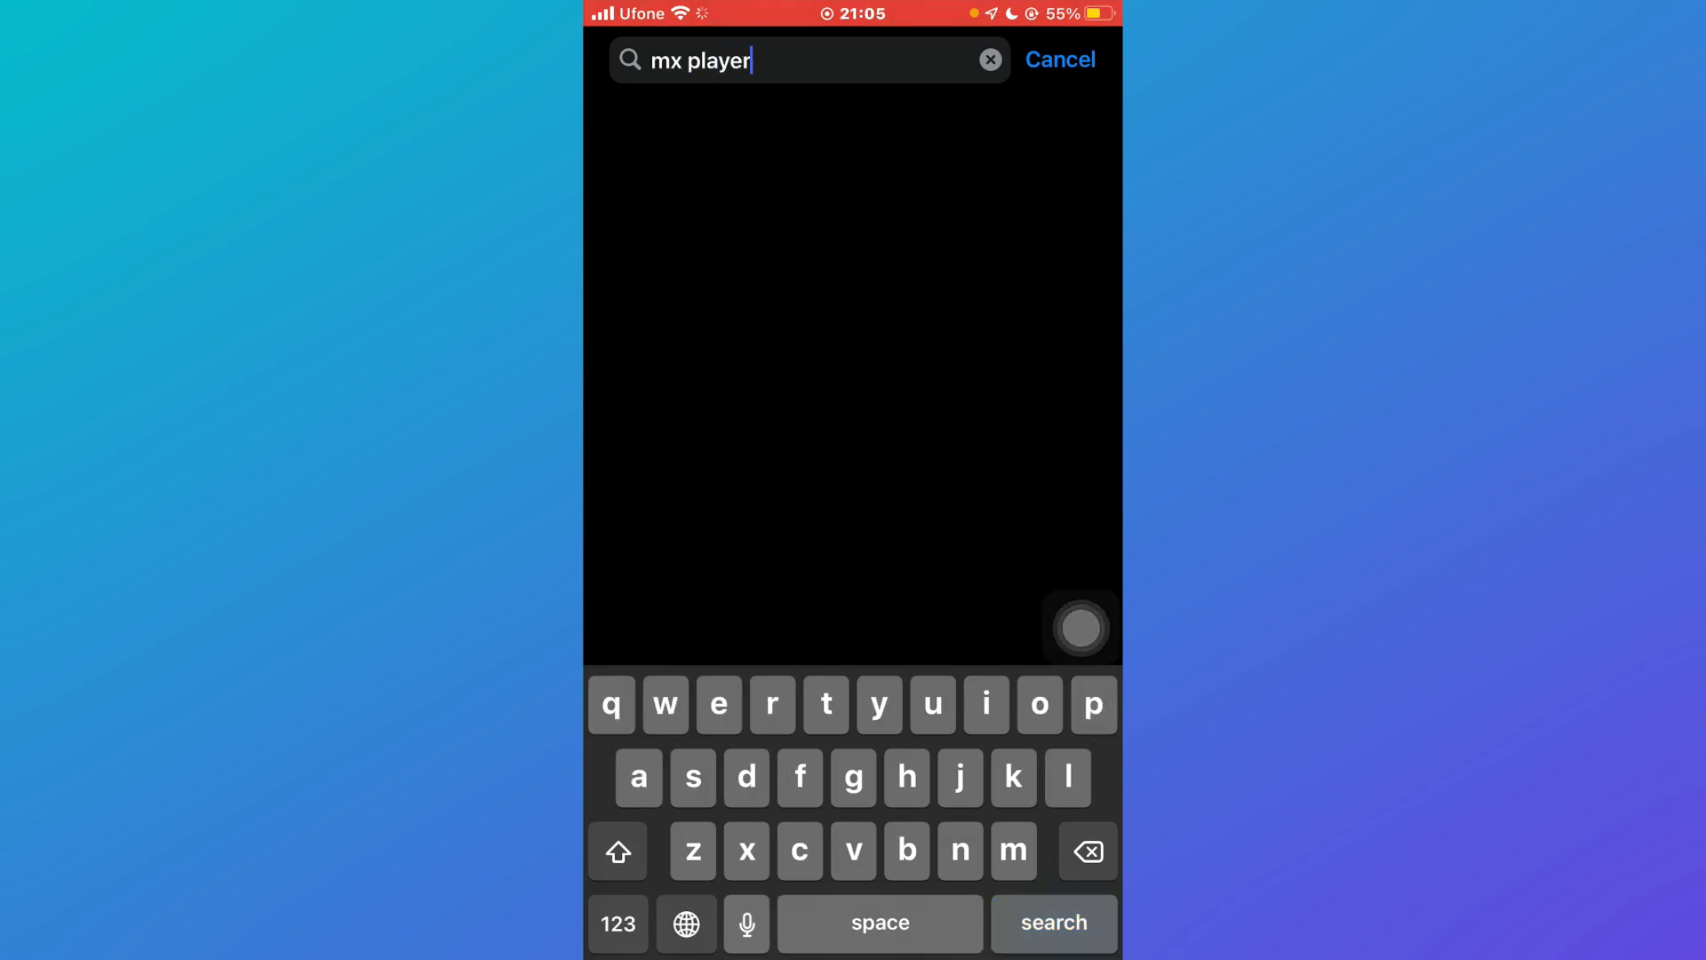
{"action": "left_click", "coordinate": [1051, 923]}
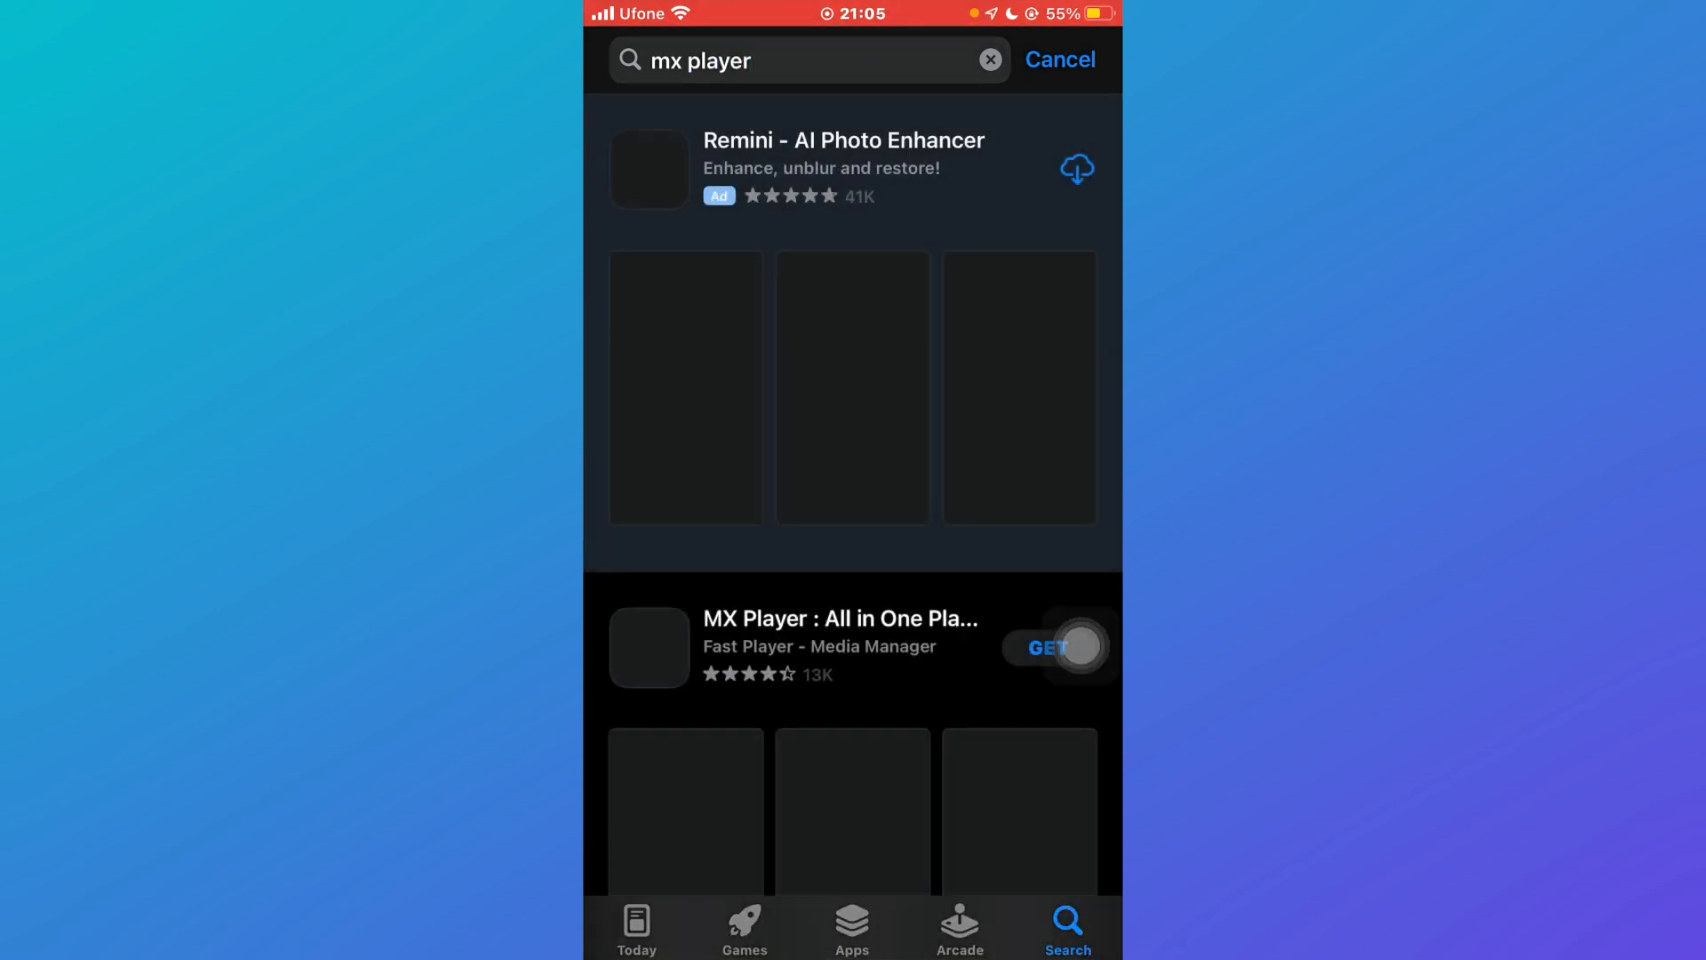
{"action": "scroll", "scroll_direction": "down", "scroll_amount": 3}
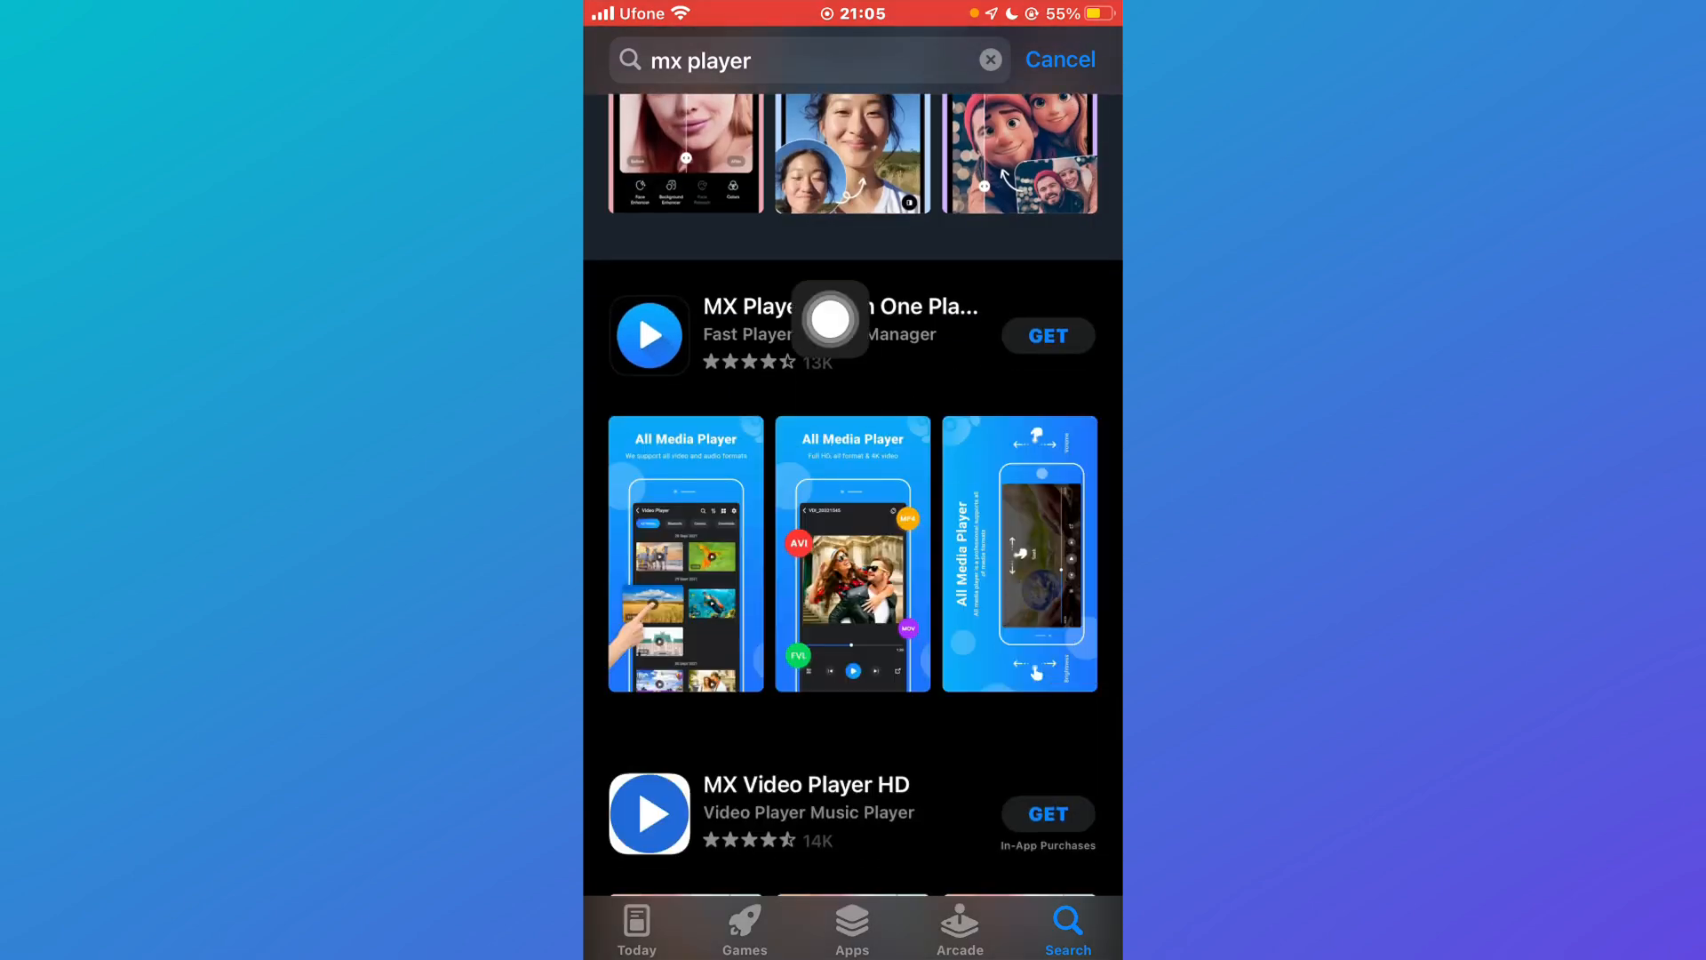
{"action": "scroll", "scroll_direction": "down", "scroll_amount": 3}
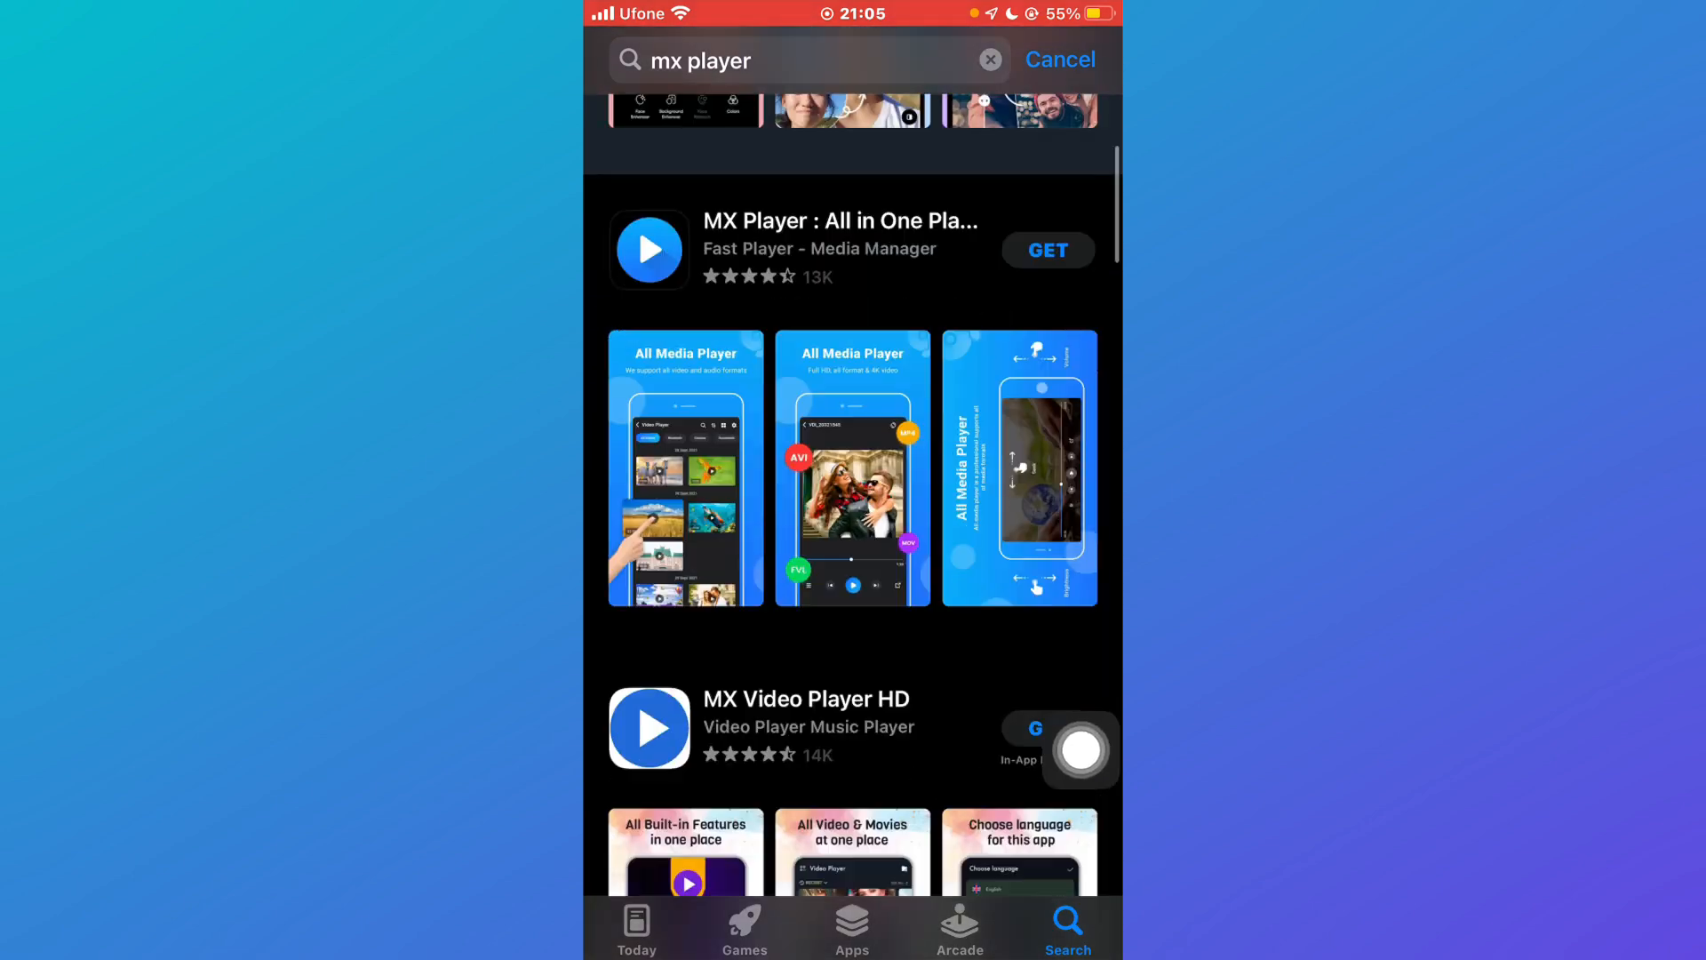
{"action": "scroll", "scroll_direction": "down", "scroll_amount": 3}
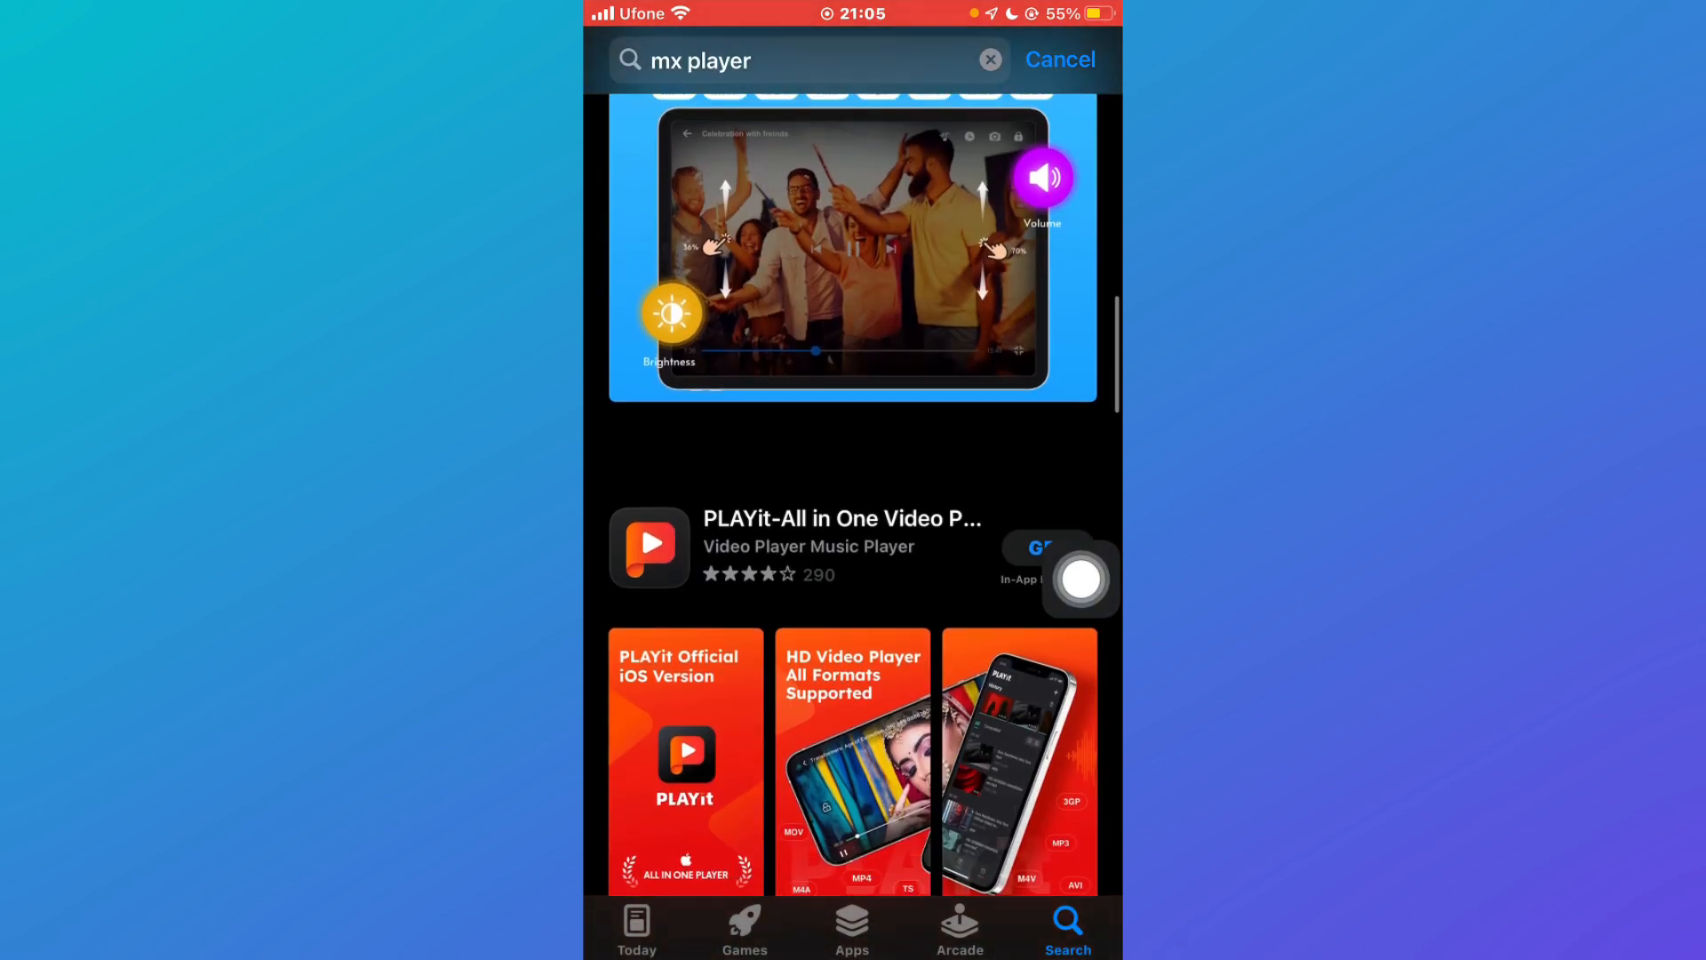
{"action": "scroll", "scroll_direction": "up", "scroll_amount": 3}
{"action": "type", "text": "v"}
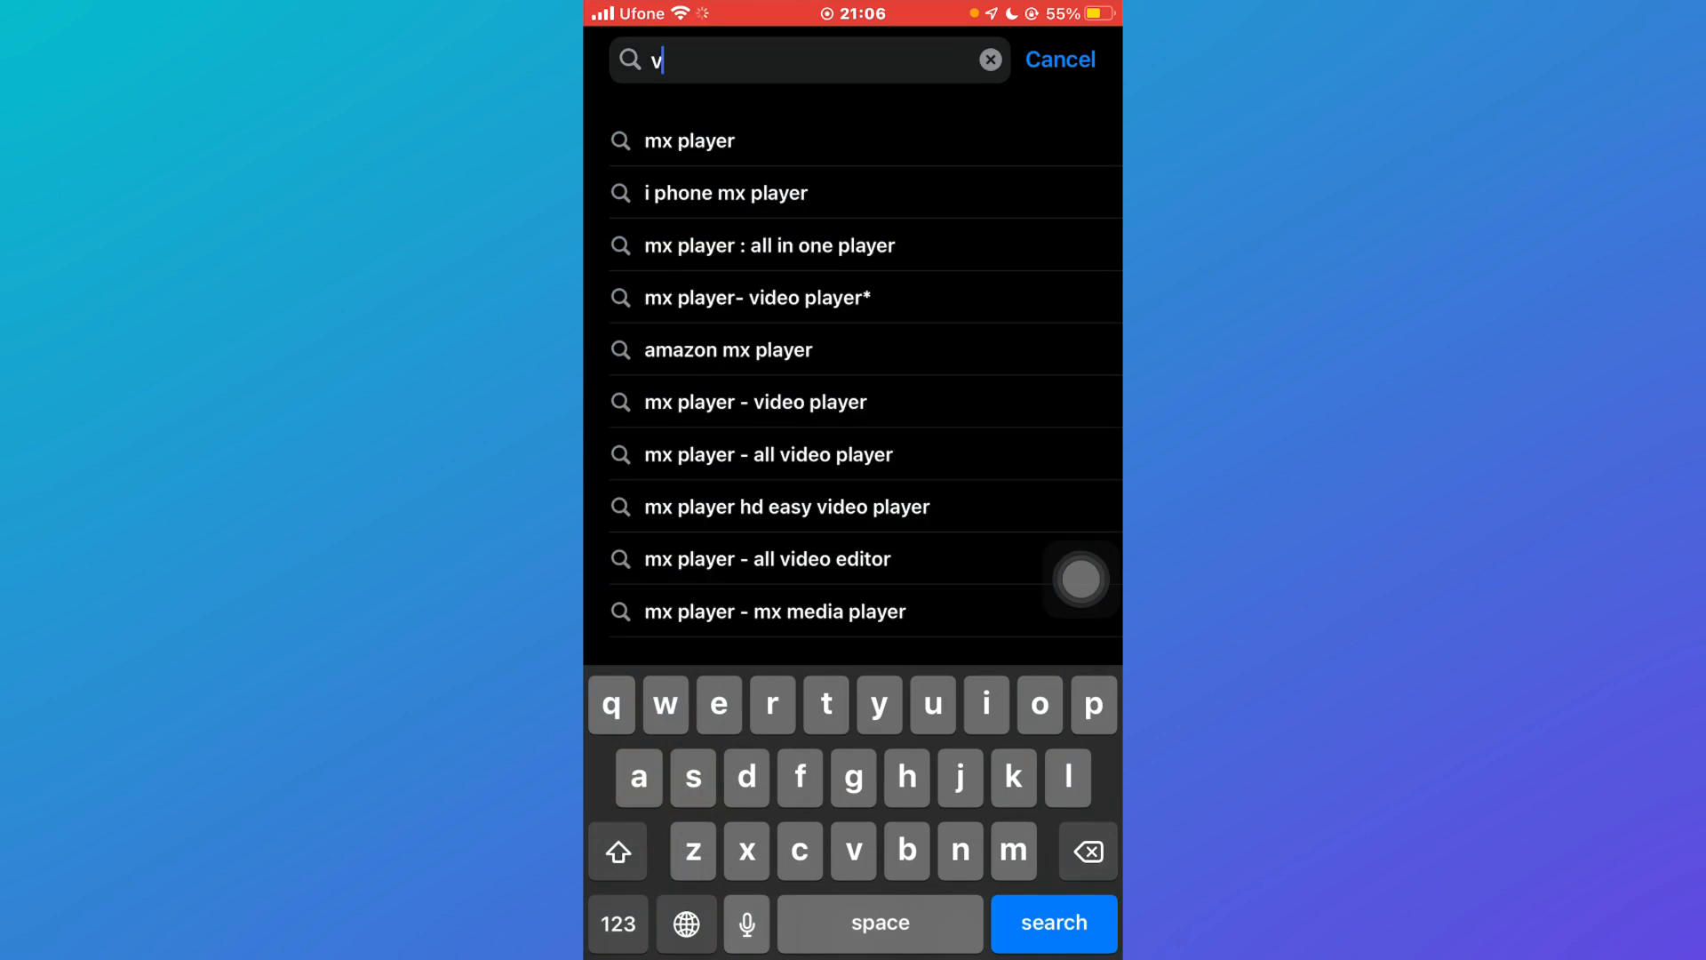
Step: Search for 'vlc' and scroll to VLC media player in the results
{"action": "type", "text": "lc"}
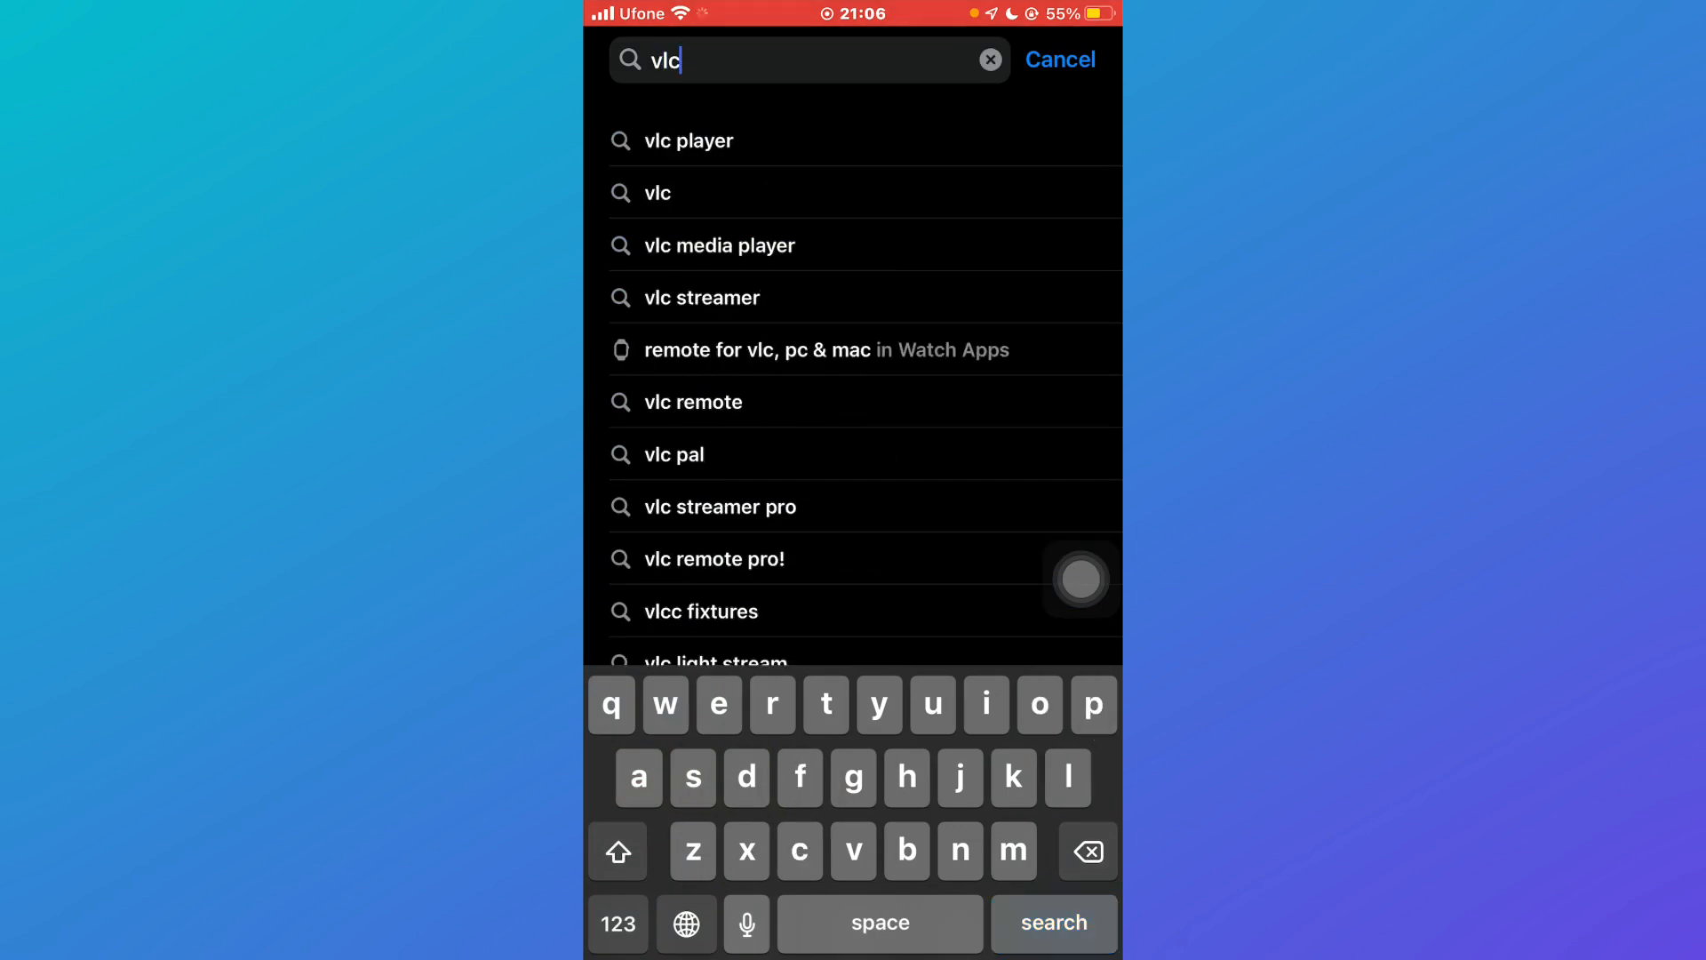
{"action": "left_click", "coordinate": [1051, 923]}
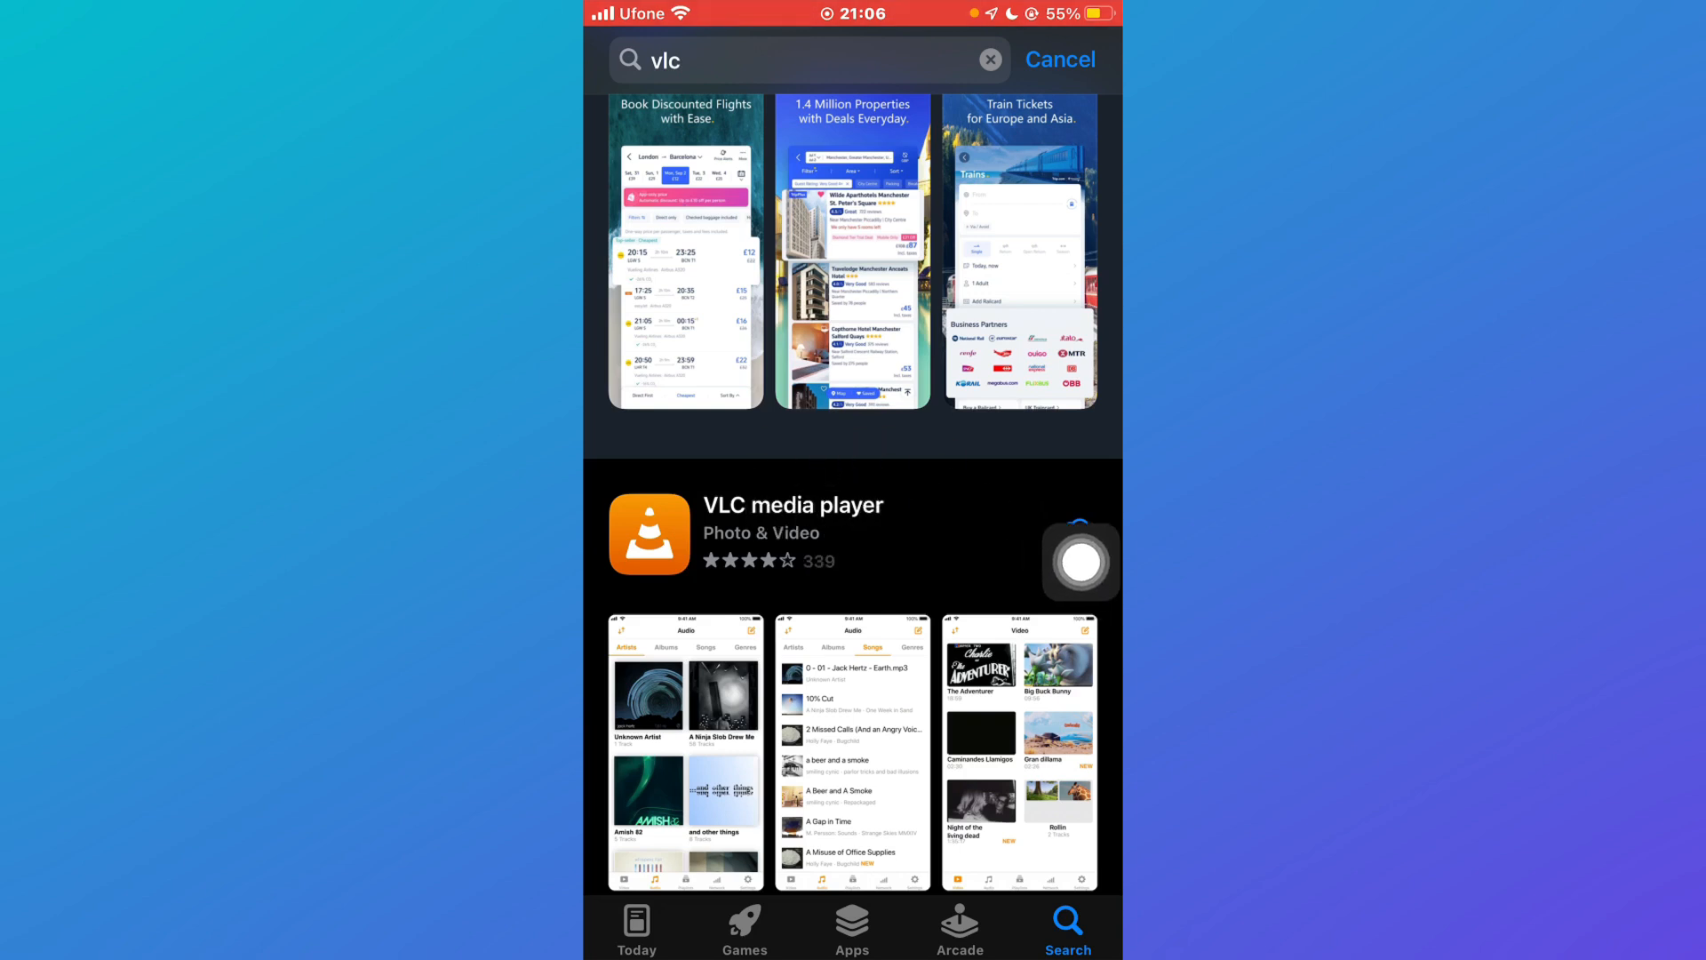
{"action": "scroll", "scroll_direction": "down", "scroll_amount": 3}
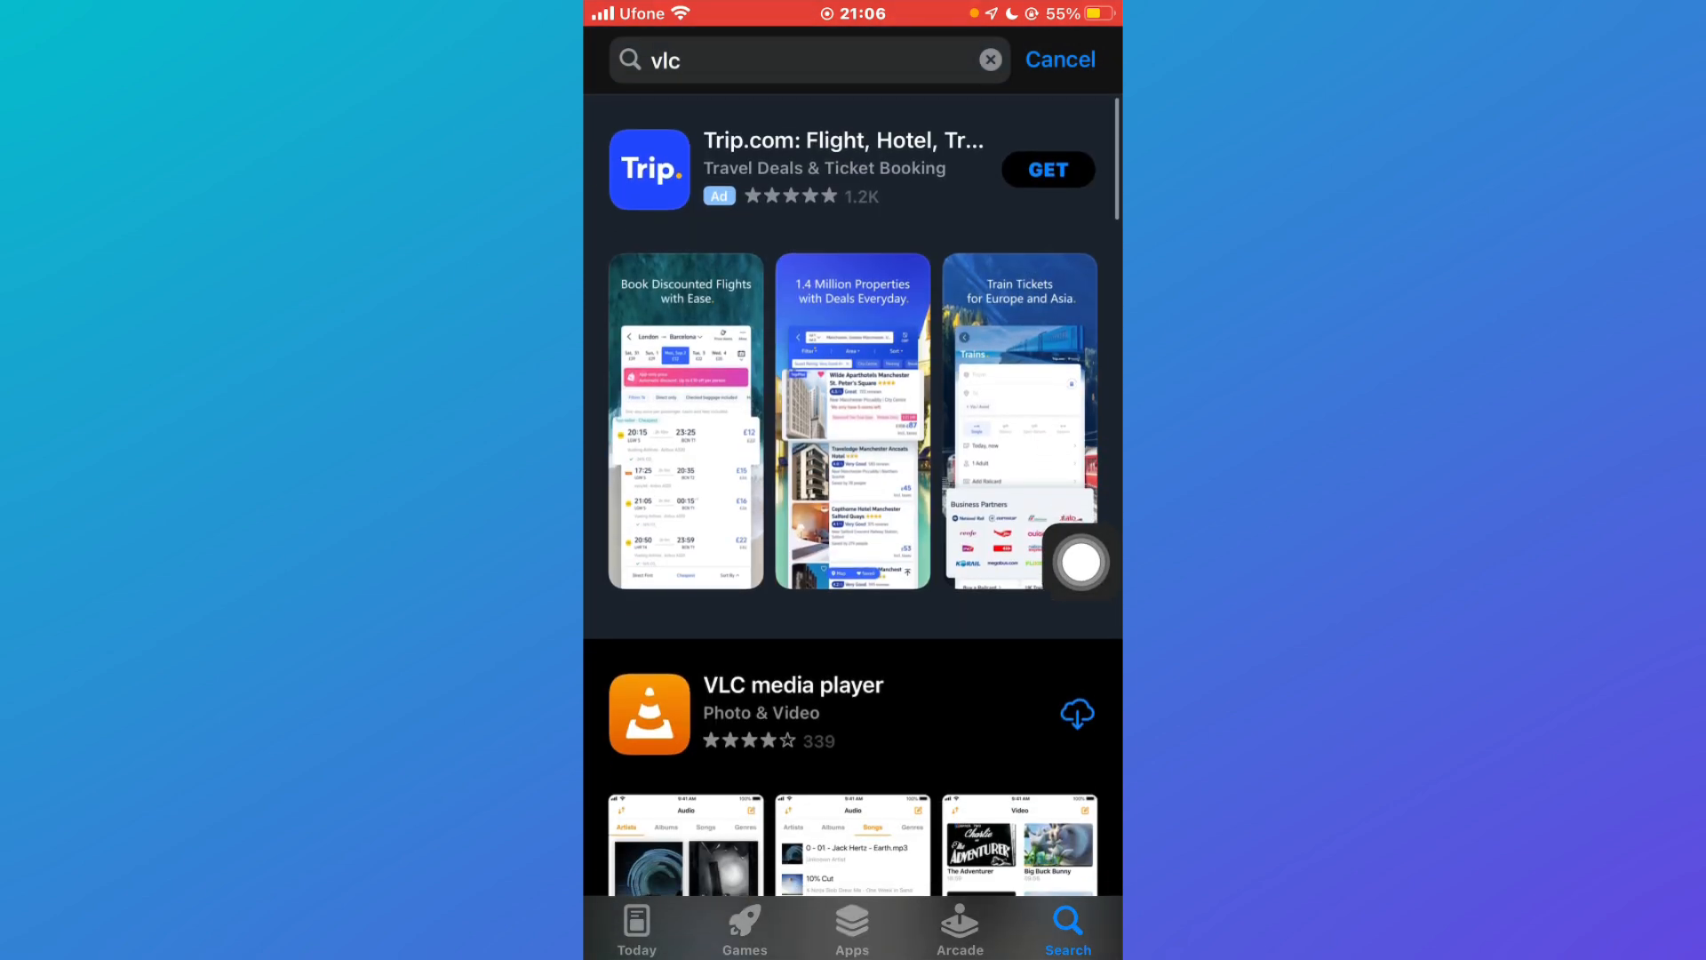
{"action": "type", "text": "mdi"}
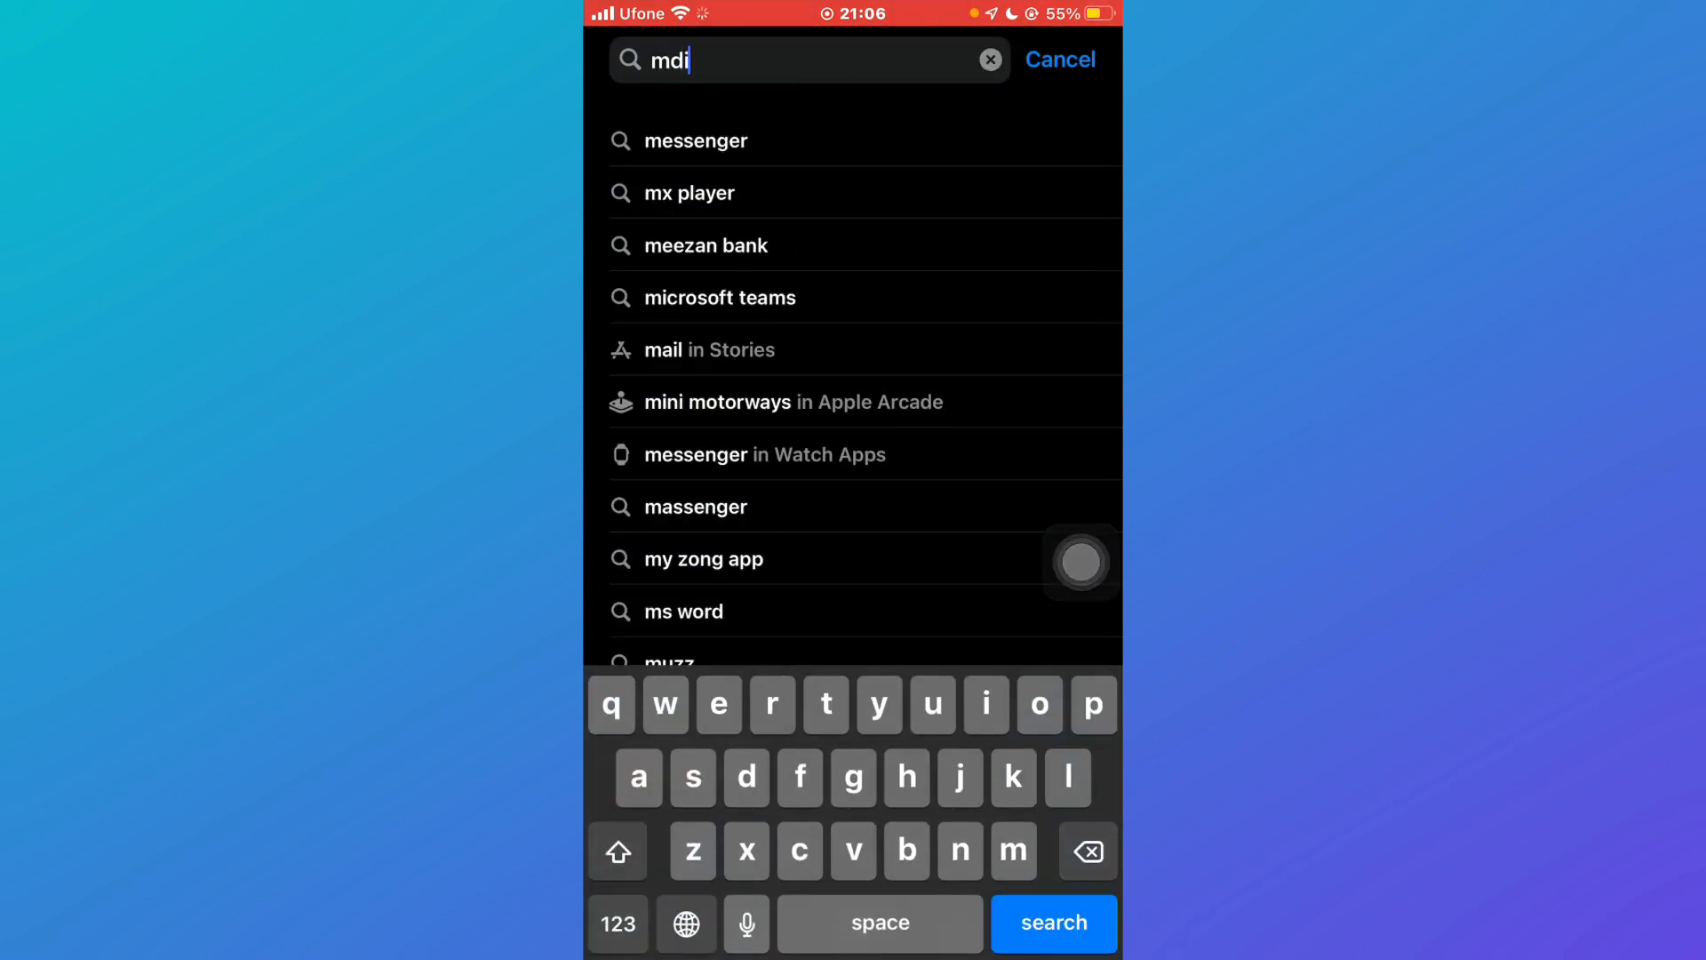
Step: Complete the 'mdisk' search and view the m:disk result
{"action": "type", "text": "sk"}
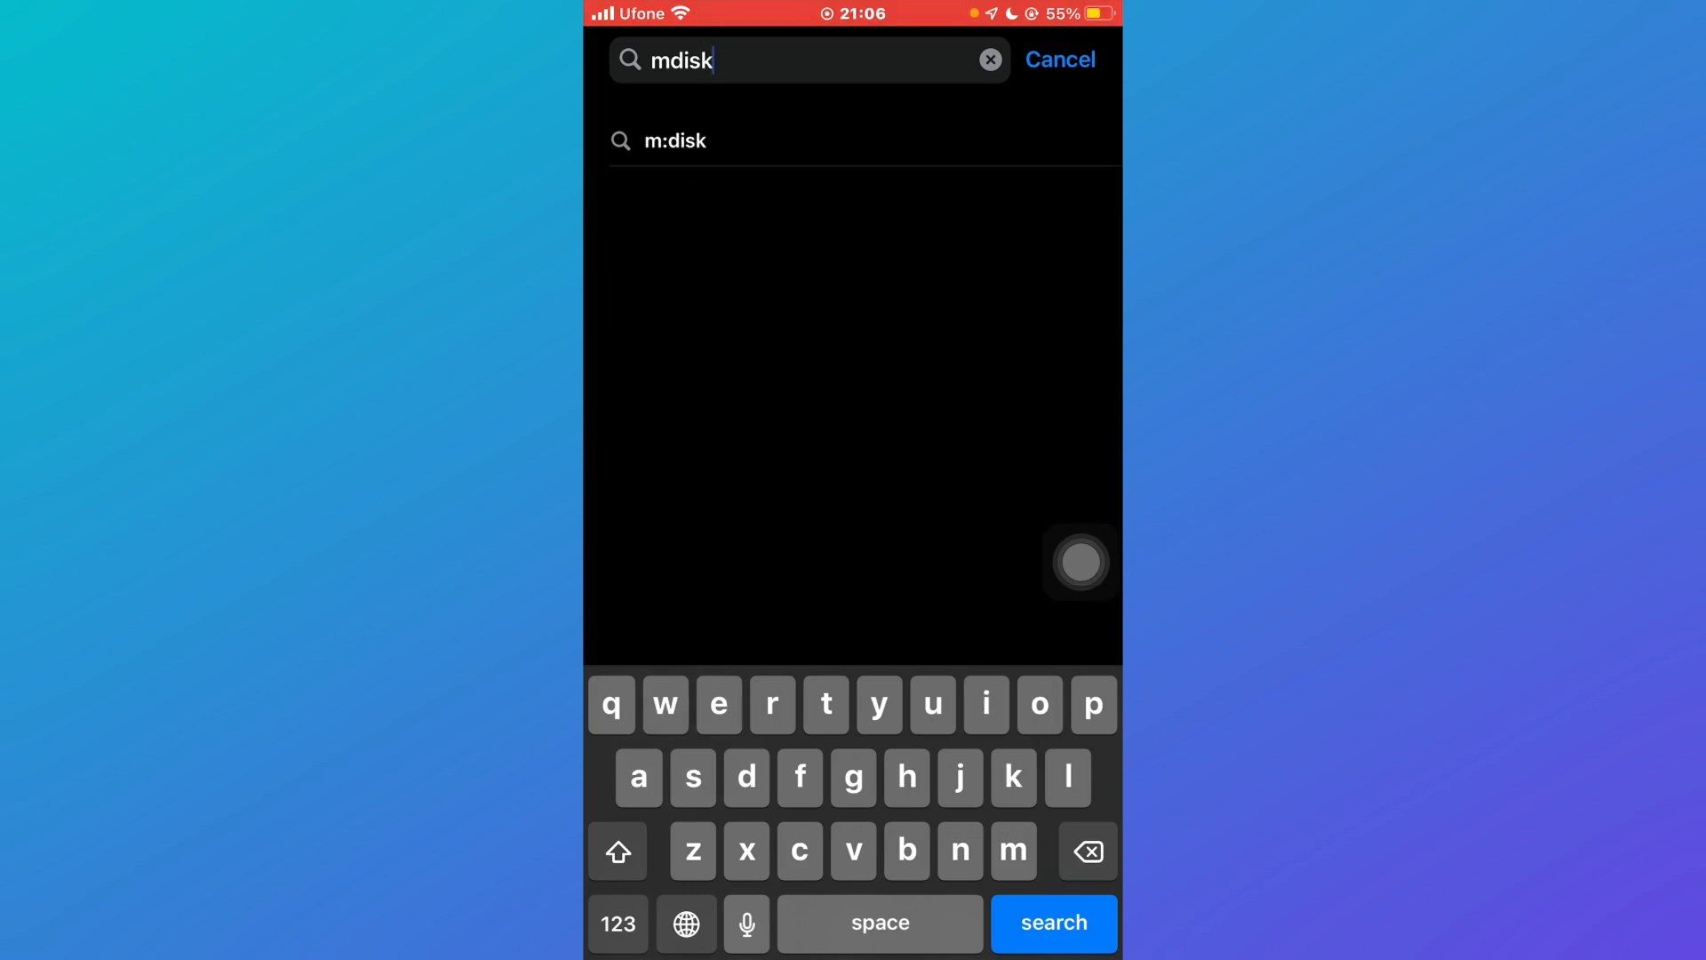
{"action": "left_click", "coordinate": [1052, 922]}
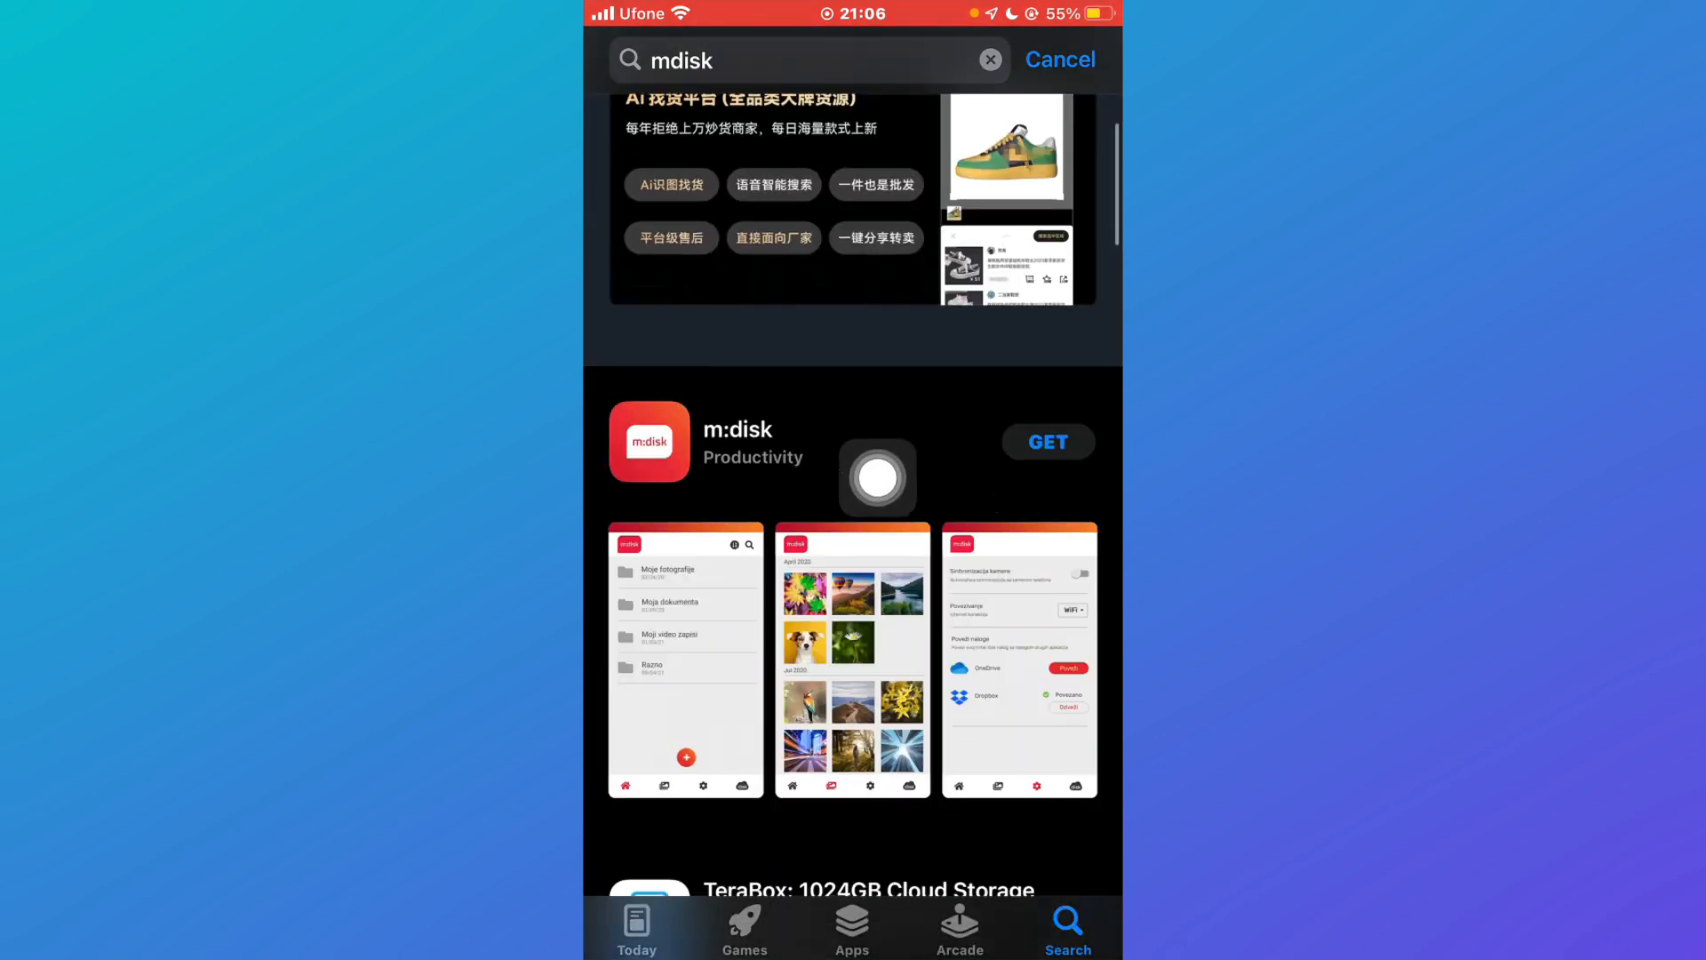
{"action": "scroll", "scroll_direction": "up", "scroll_amount": 3}
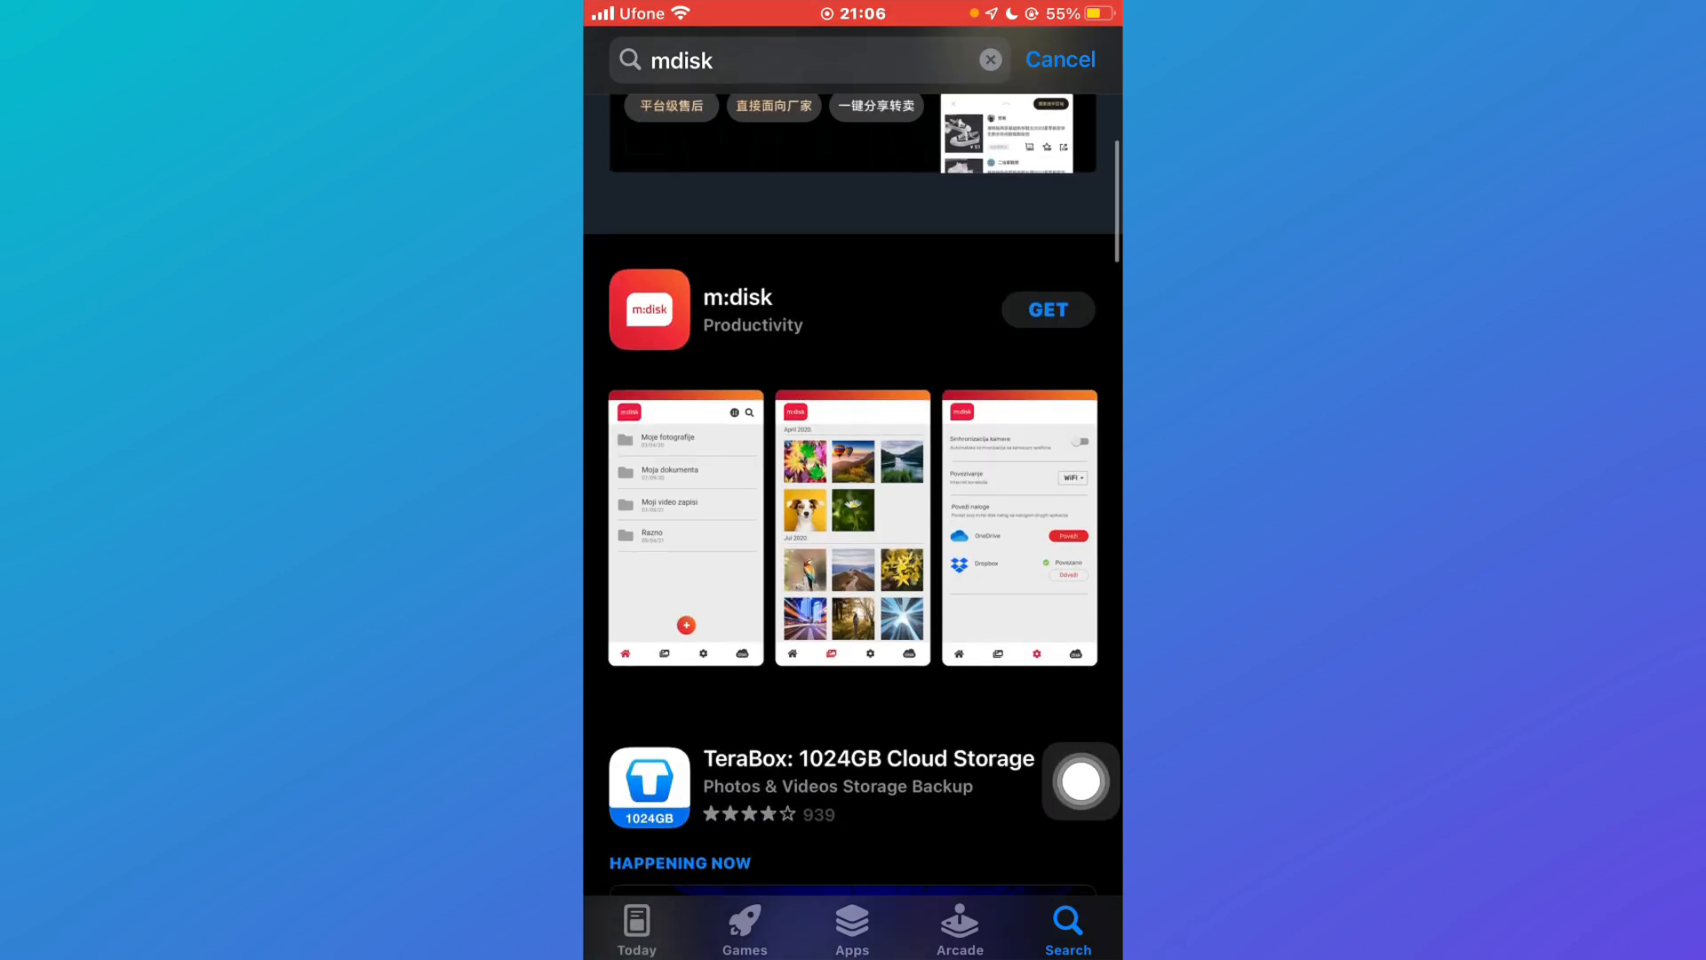